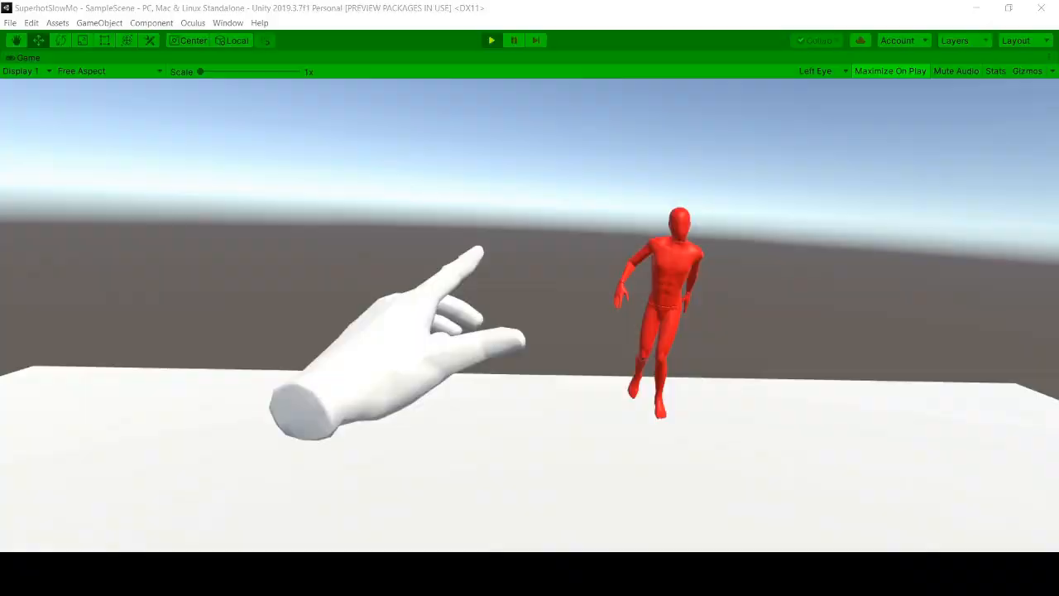
Exit Play mode to stop the dancing character scene and return to editing.
click(491, 39)
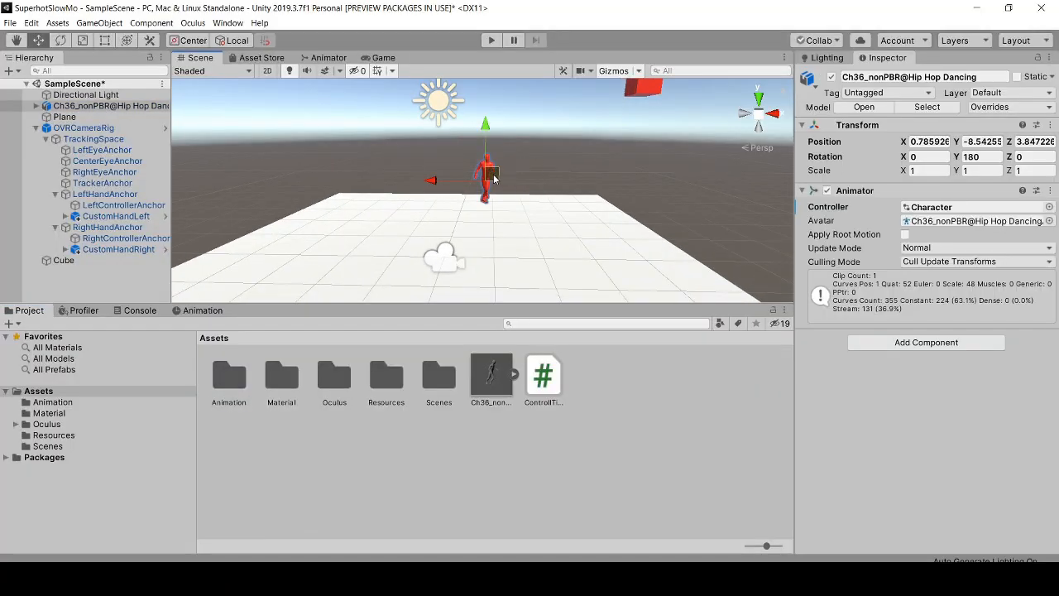
Select OVRCameraRig and view its Controll Time script referencing R Touch, L Touch and CenterEyeAnchor.
click(83, 127)
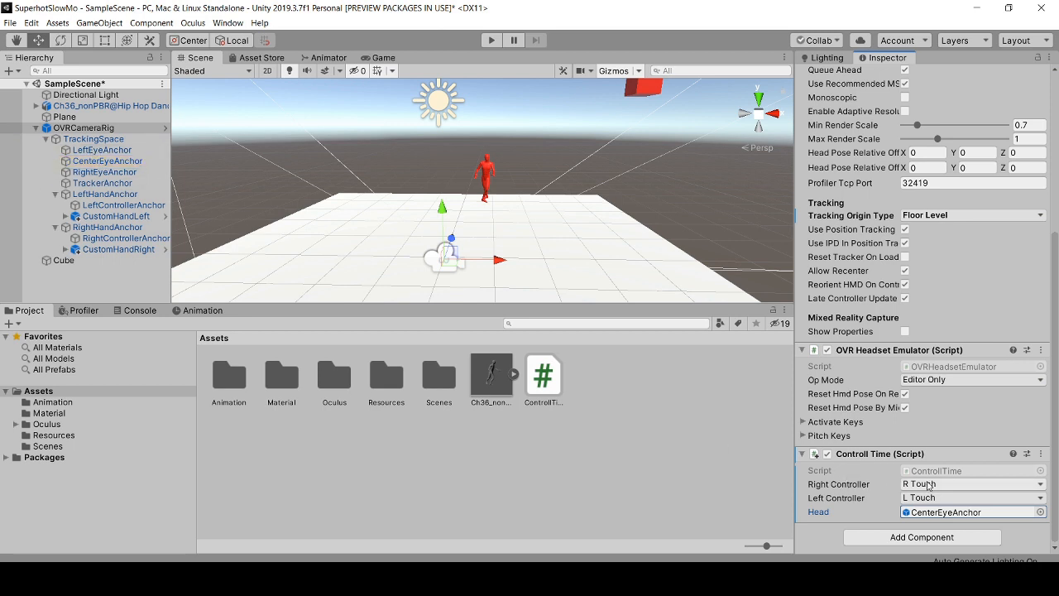
click(972, 483)
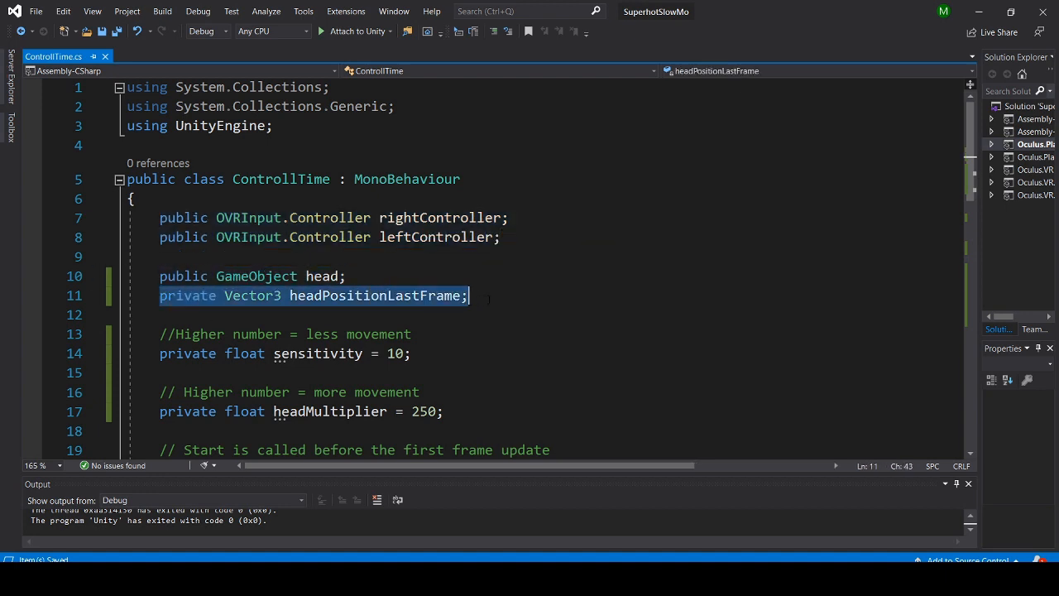
scroll(down, 3)
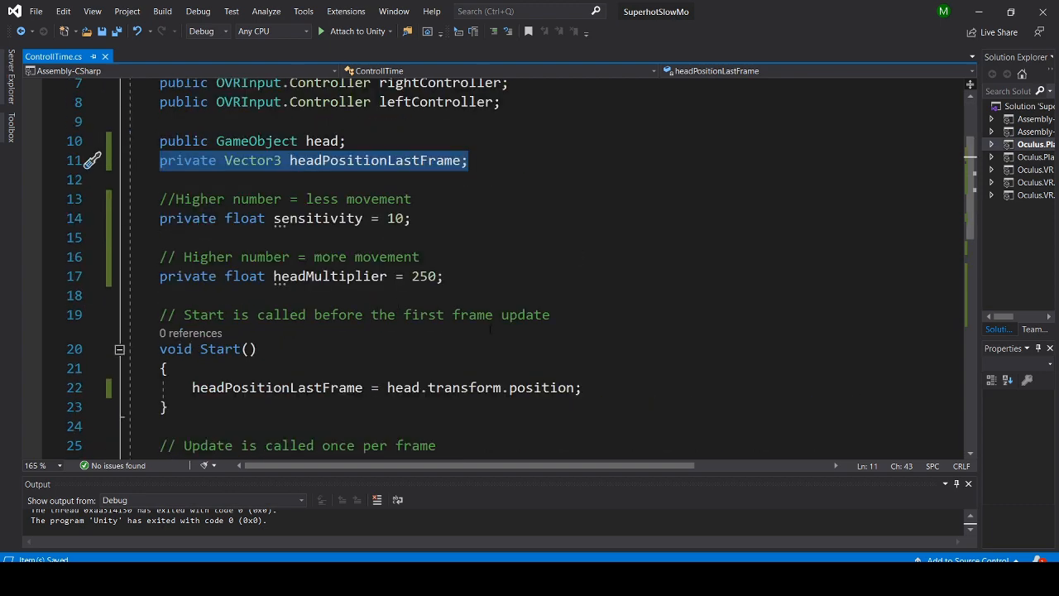
click(285, 198)
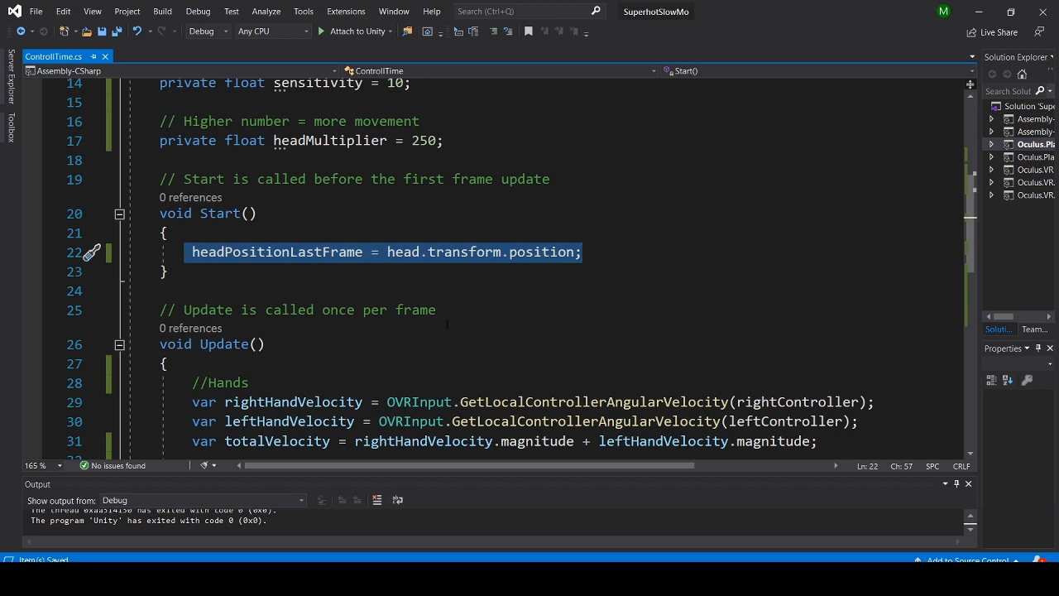
scroll(up, 3)
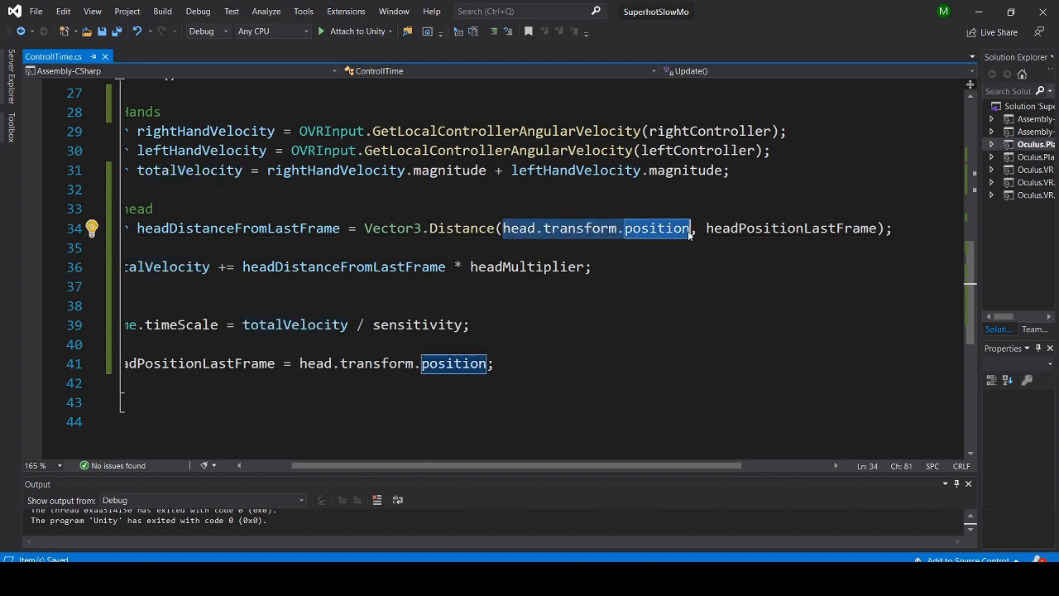
double_click(791, 228)
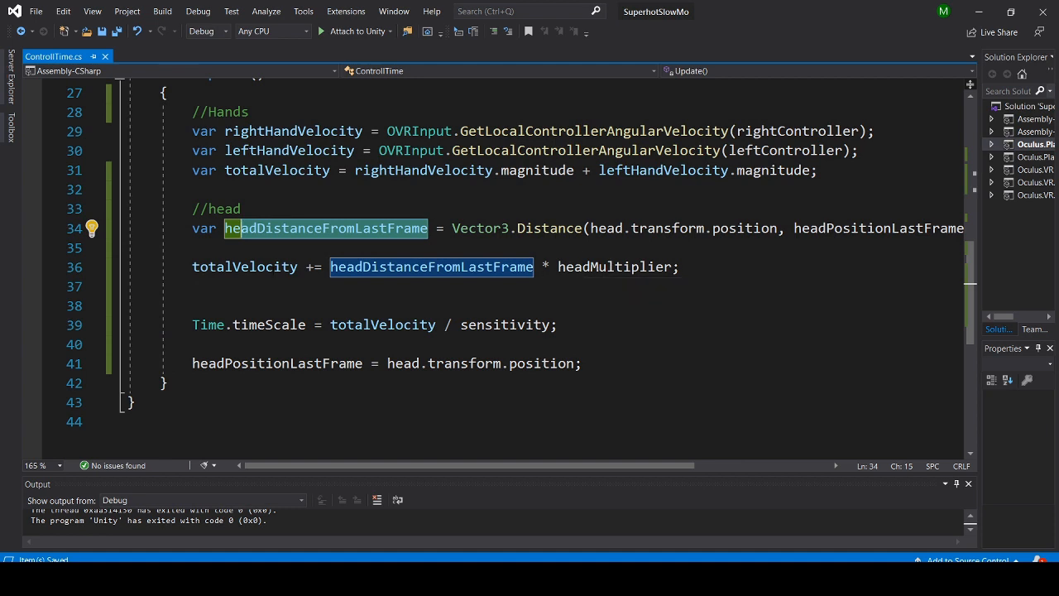
click(244, 266)
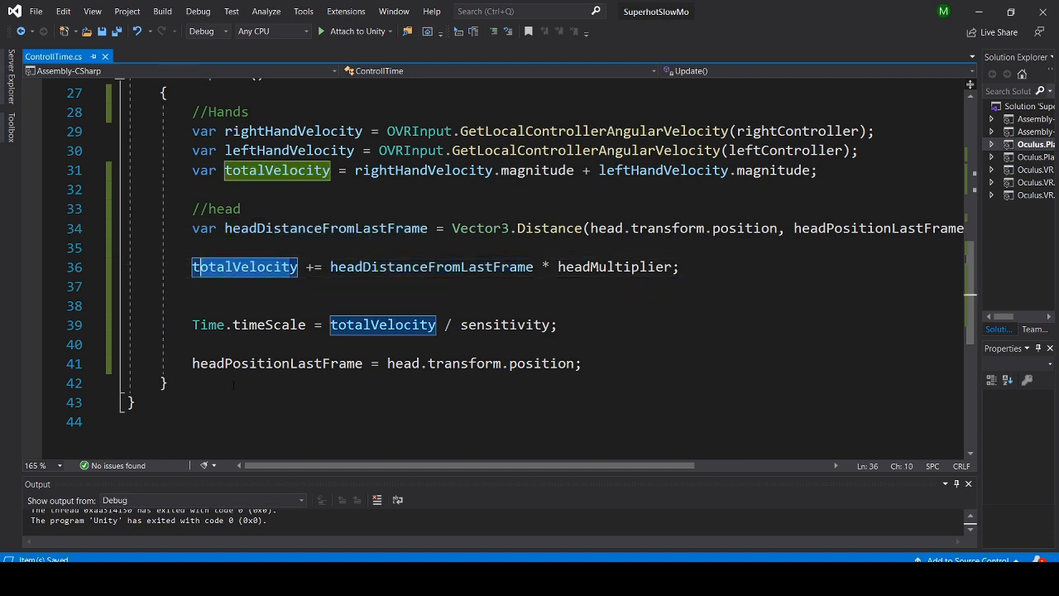
mouse_move(382, 324)
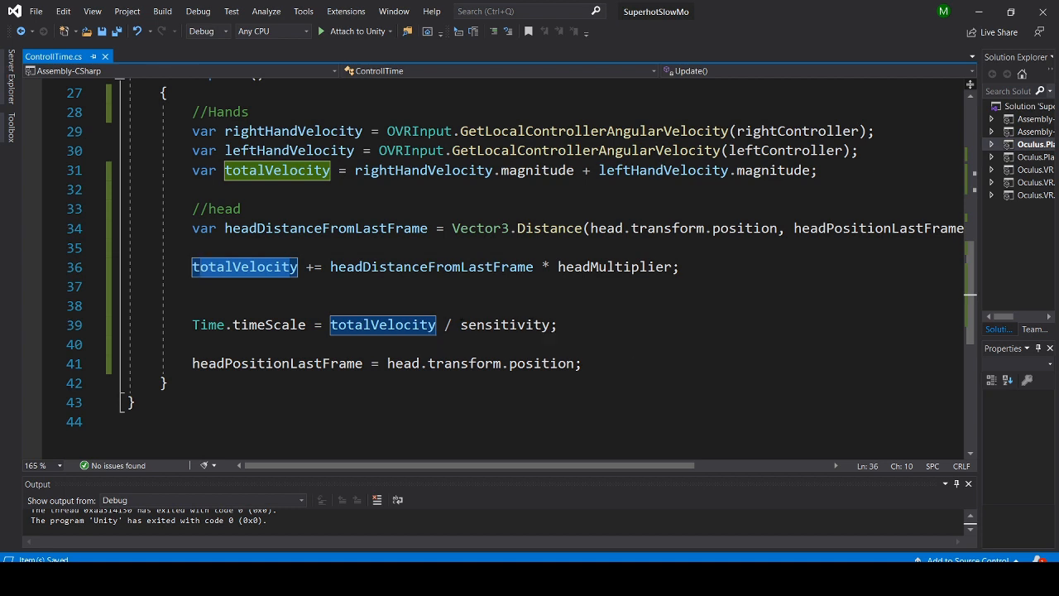
double_click(504, 325)
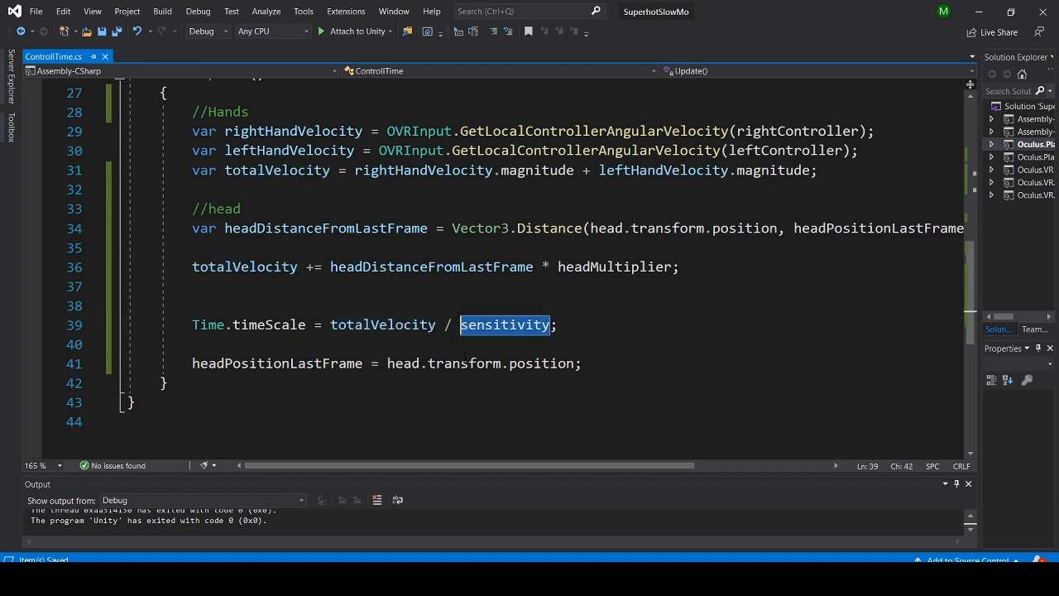